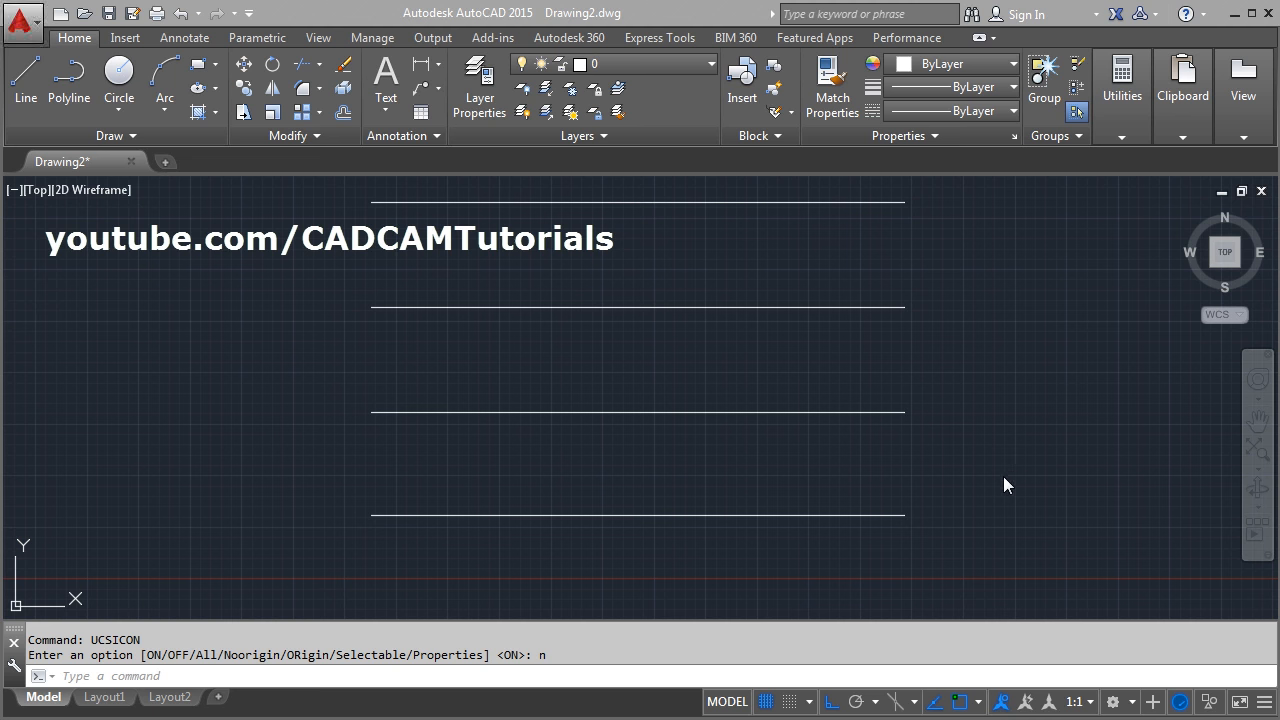
{"action": "mouse_move", "coordinate": [748, 468]}
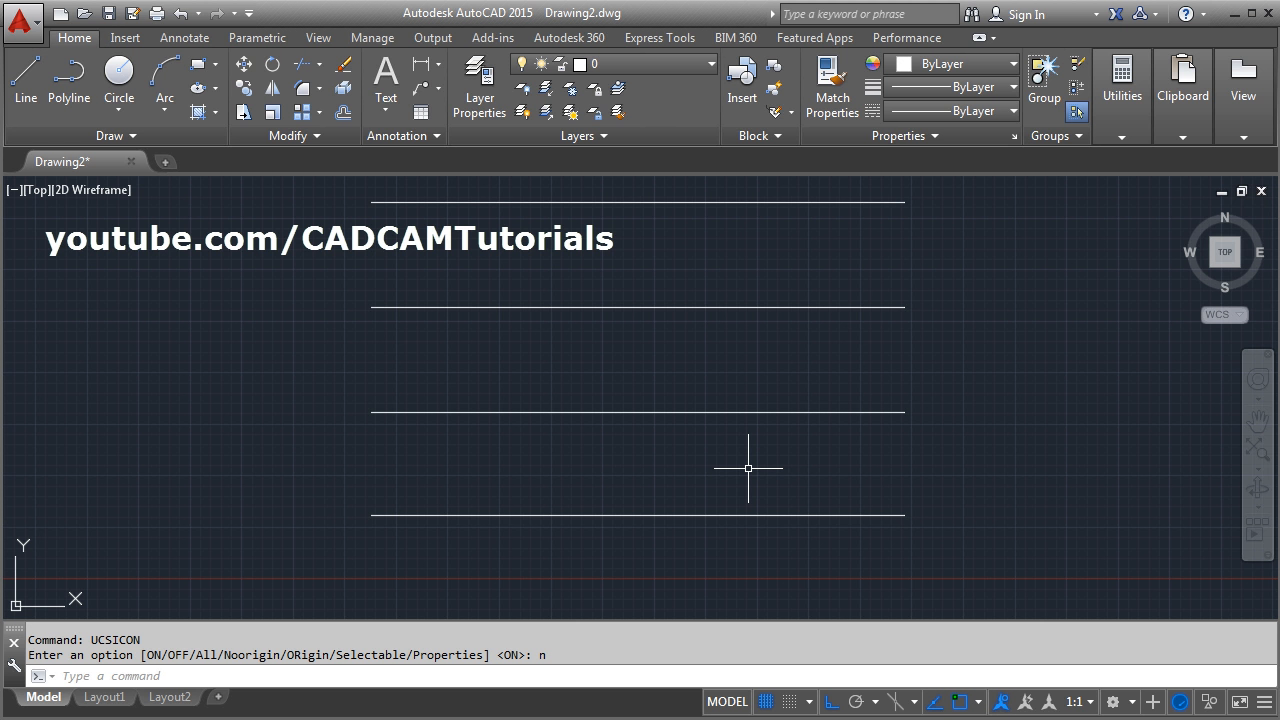
{"action": "mouse_move", "coordinate": [920, 344]}
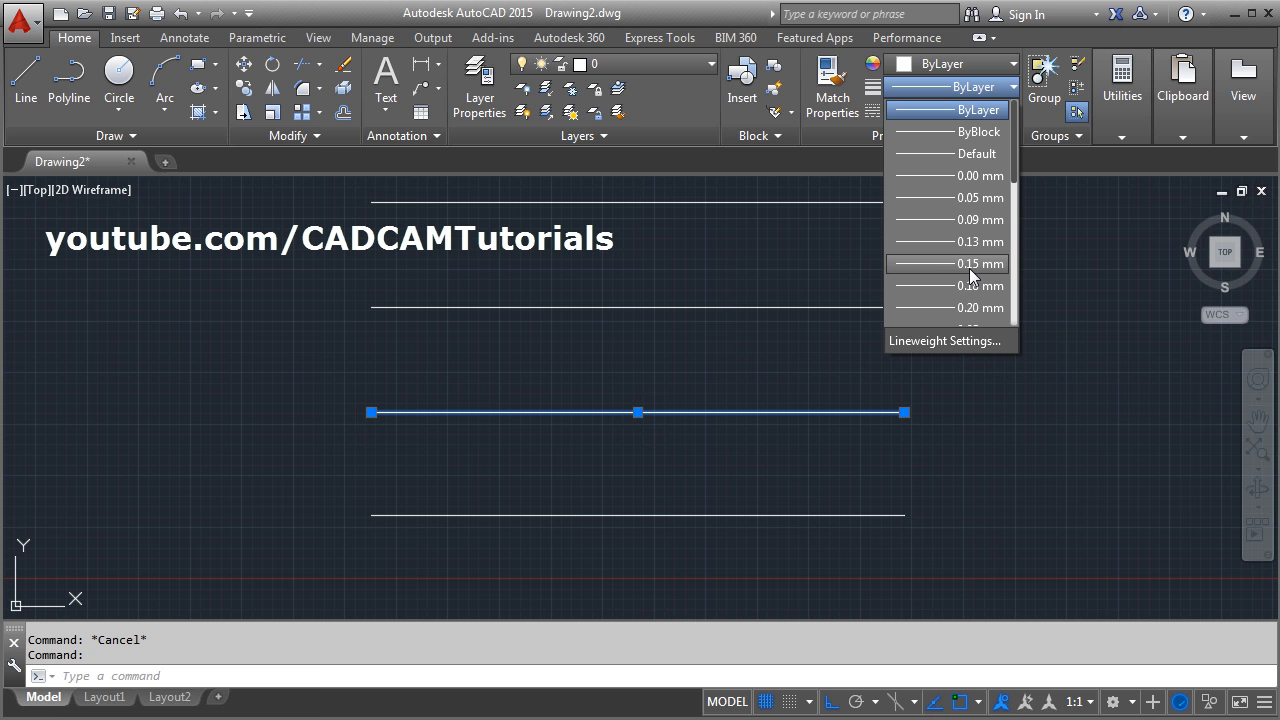
- Give the chosen line a heavier lineweight and enable the LineWeight status bar toggle
{"action": "left_click", "coordinate": [977, 263]}
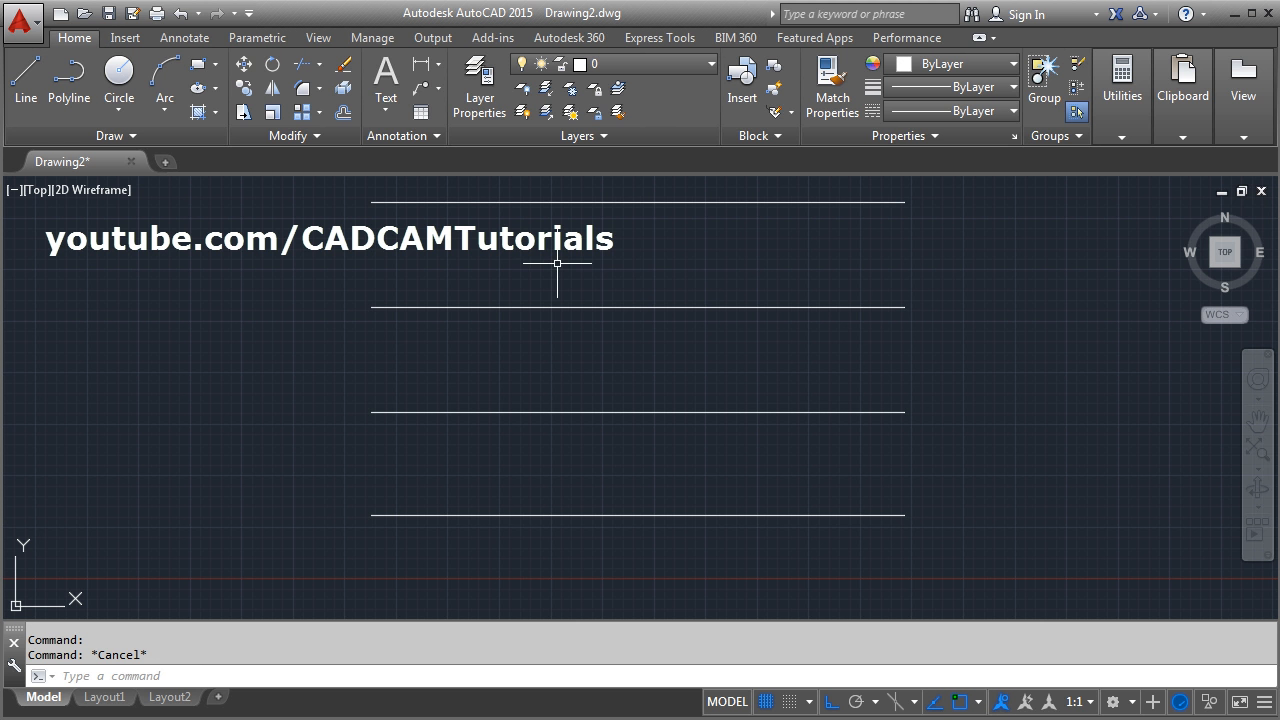
{"action": "mouse_move", "coordinate": [932, 615]}
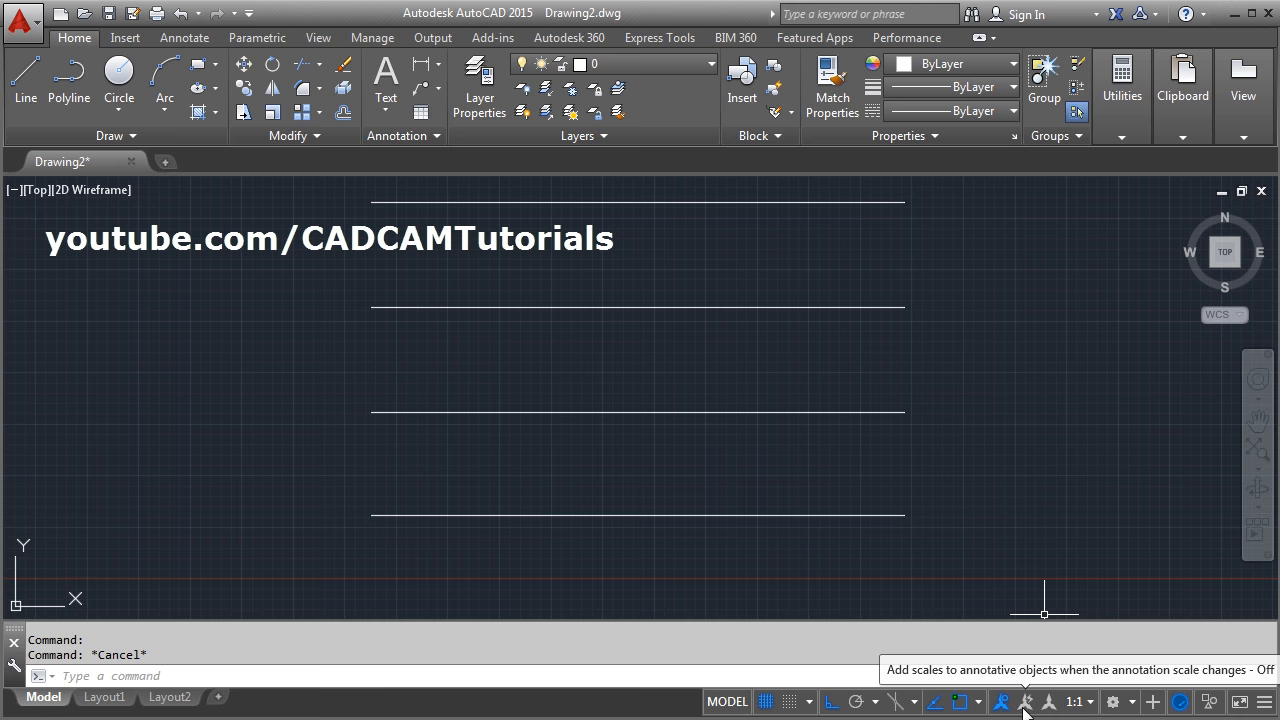
{"action": "left_click", "coordinate": [1264, 701]}
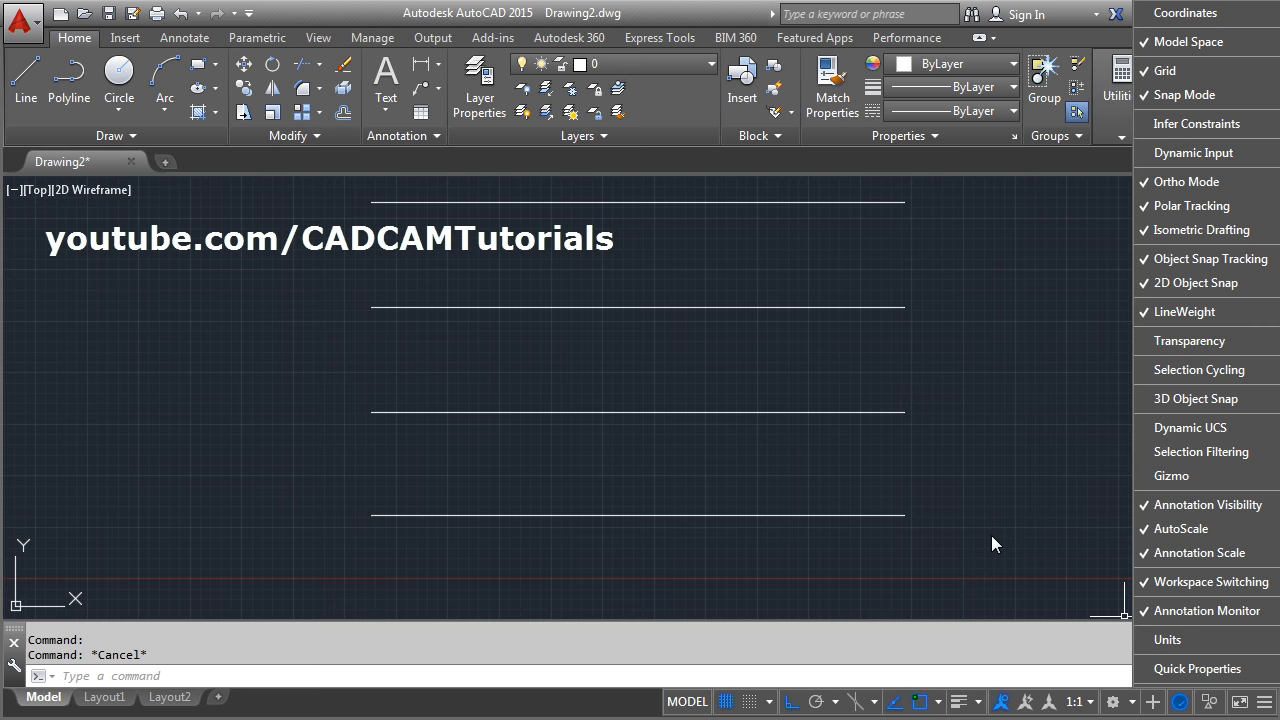
{"action": "left_click", "coordinate": [958, 700]}
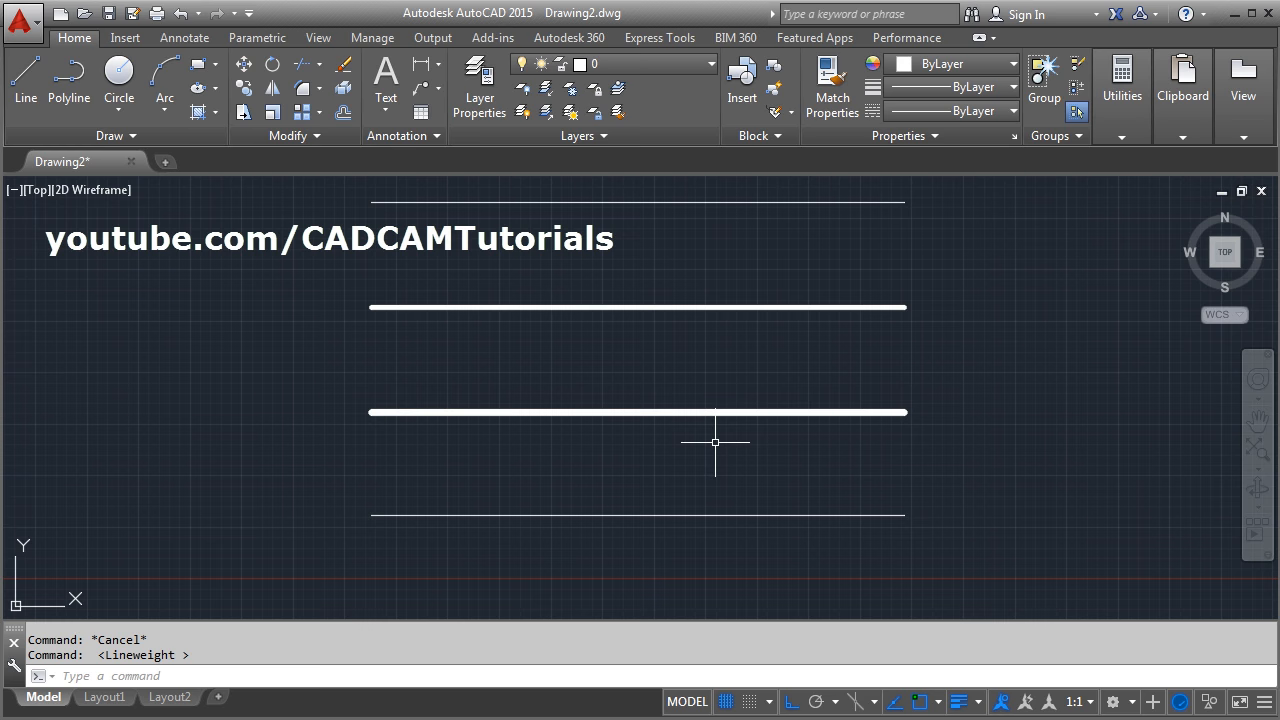
{"action": "mouse_move", "coordinate": [381, 577]}
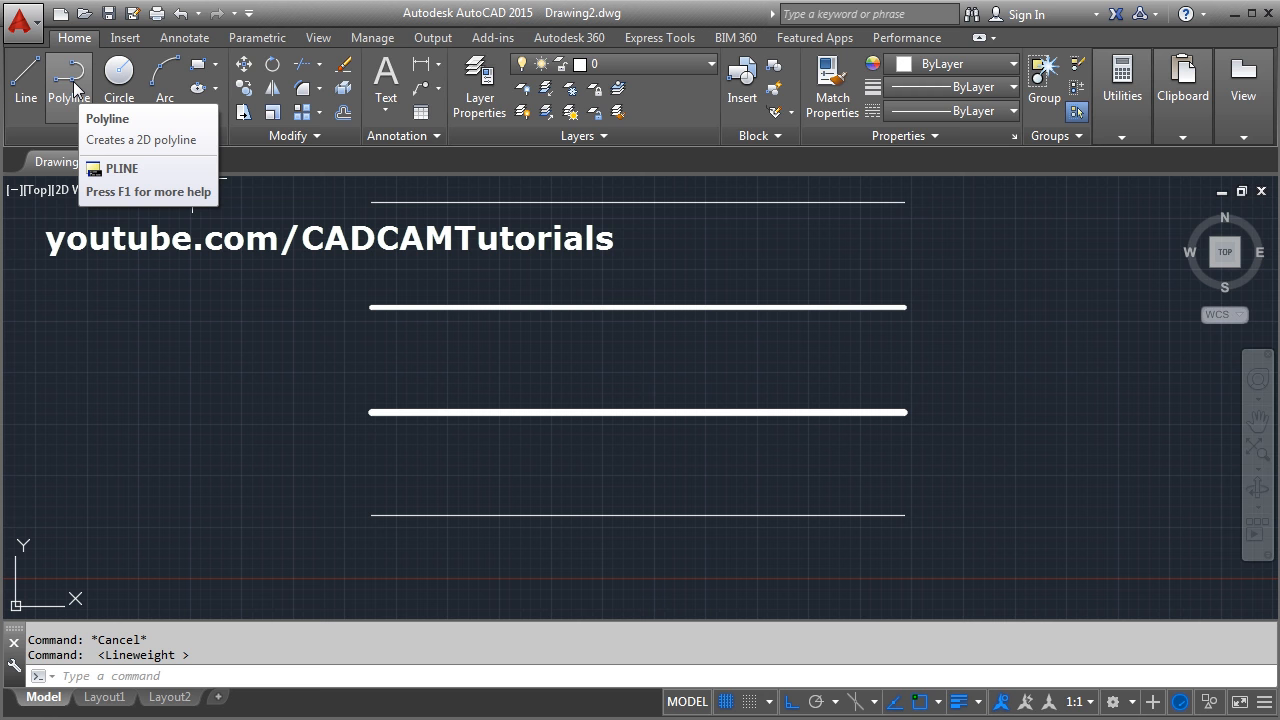
- Draw a 0.6-wide polyline below the bottom line, placing its next point
{"action": "left_click", "coordinate": [68, 77]}
{"action": "type", "text": "0.6"}
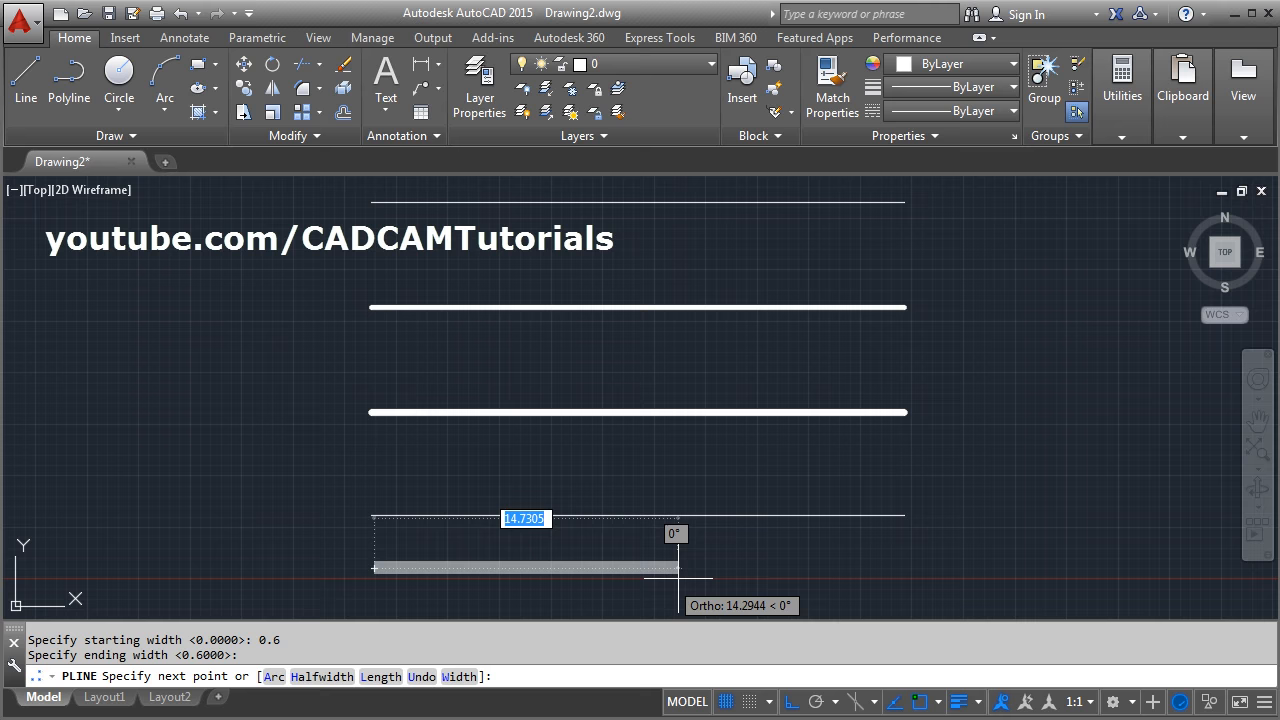
{"action": "left_click", "coordinate": [1098, 519]}
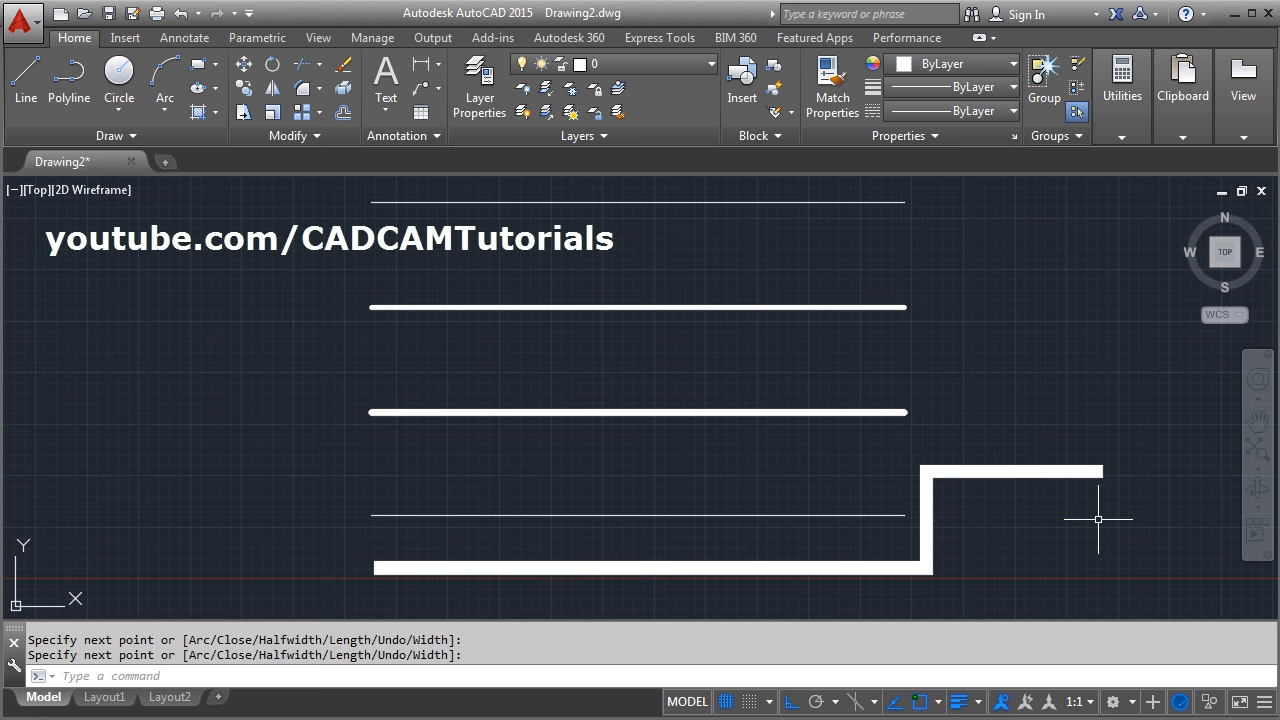
{"action": "mouse_move", "coordinate": [950, 385]}
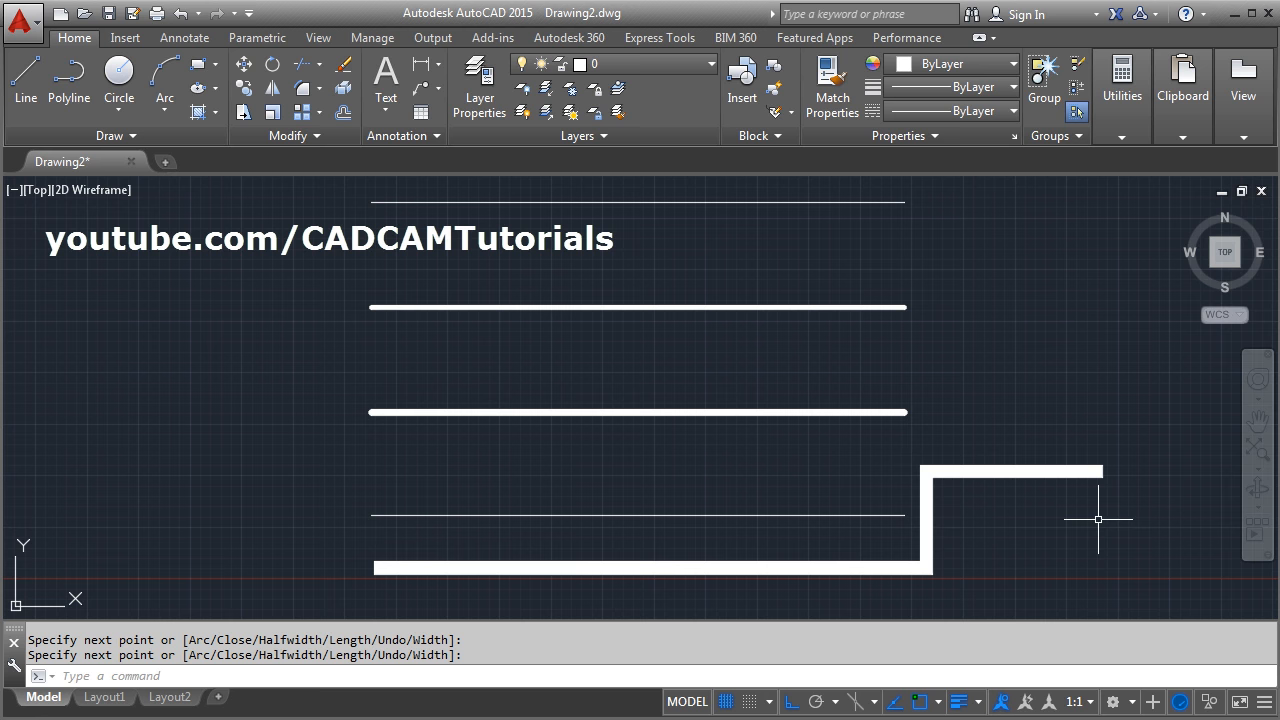